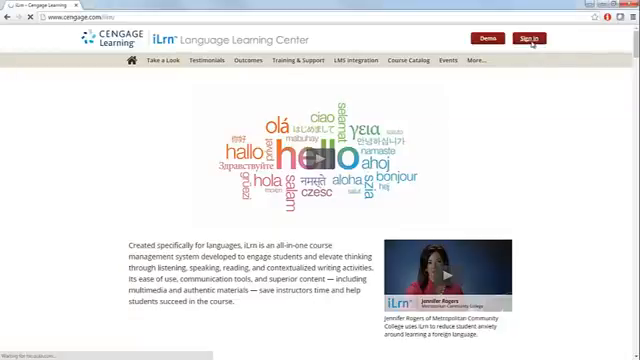
- Reach the Heinle Learning Center login page from the Cengage iLrn Sign In link
left_click(530, 38)
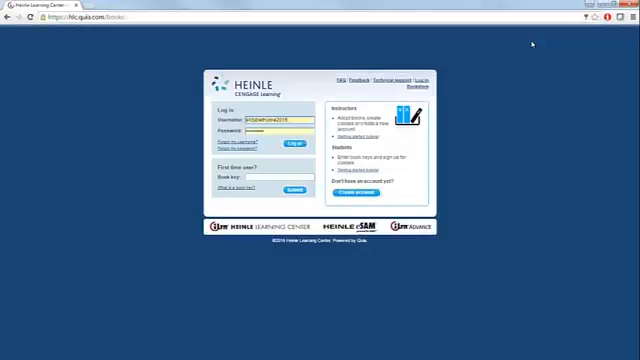
mouse_move(409, 189)
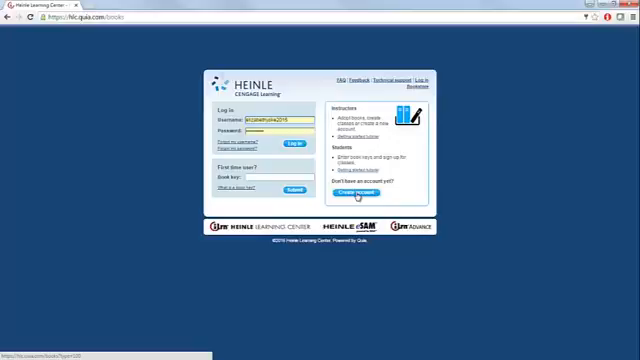
- Create a new student account, choosing the time zone, and reach the student workstation
left_click(372, 194)
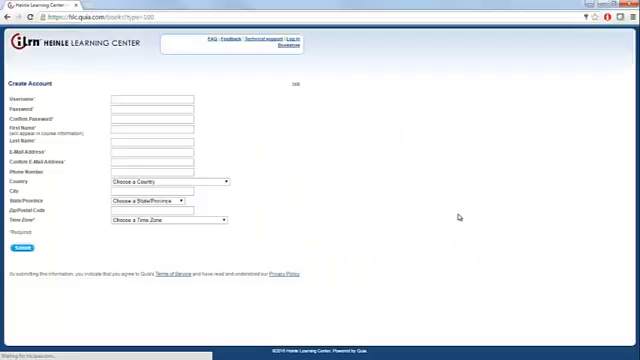
mouse_move(197, 104)
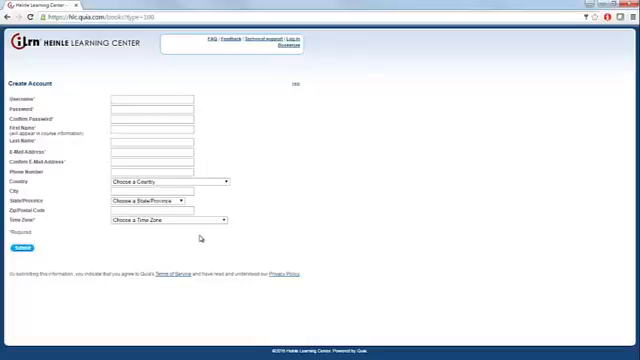
left_click(163, 220)
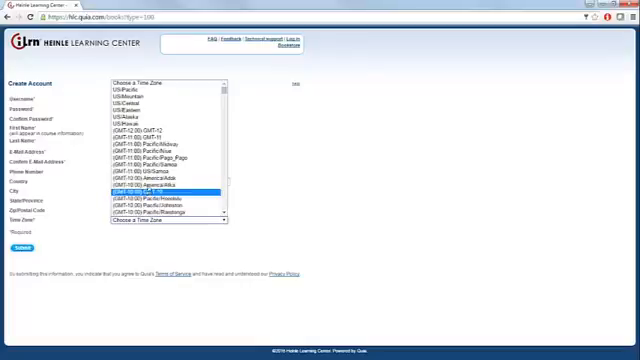
left_click(150, 191)
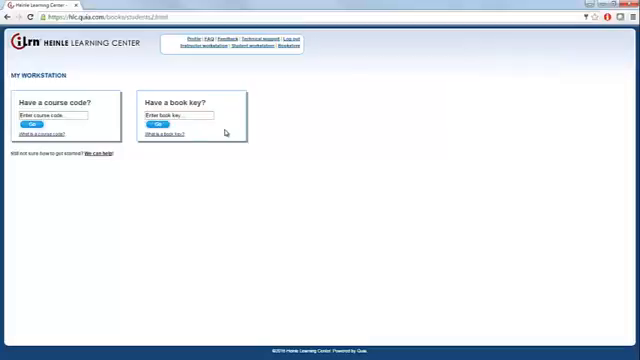
- Enter the course code to request the Conectados 1st Edition hybrid online book trial
left_click(62, 114)
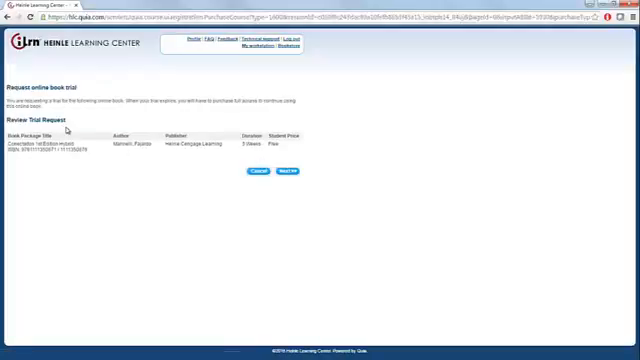
- Certify ownership, submit the book rights agreement and finish the Conectados trial confirmation
left_click(291, 170)
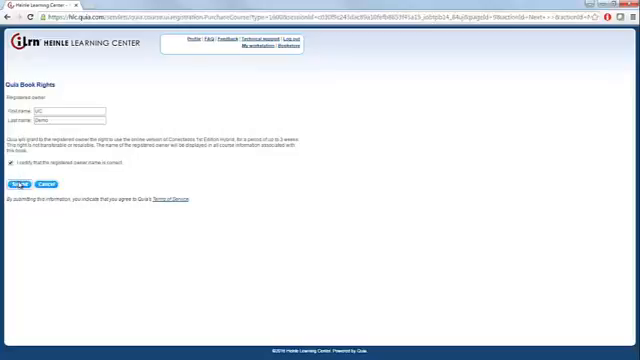
left_click(20, 187)
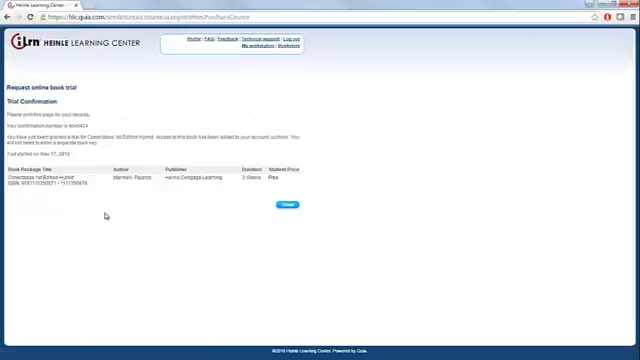
left_click(288, 204)
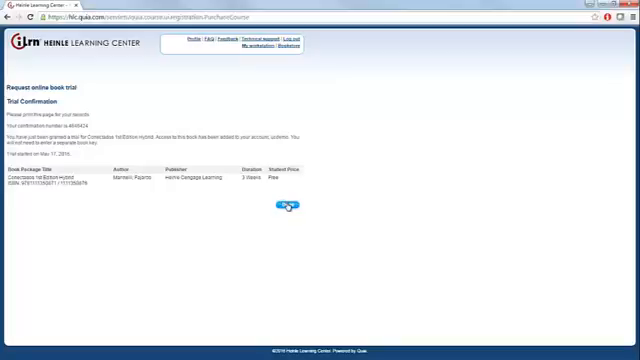